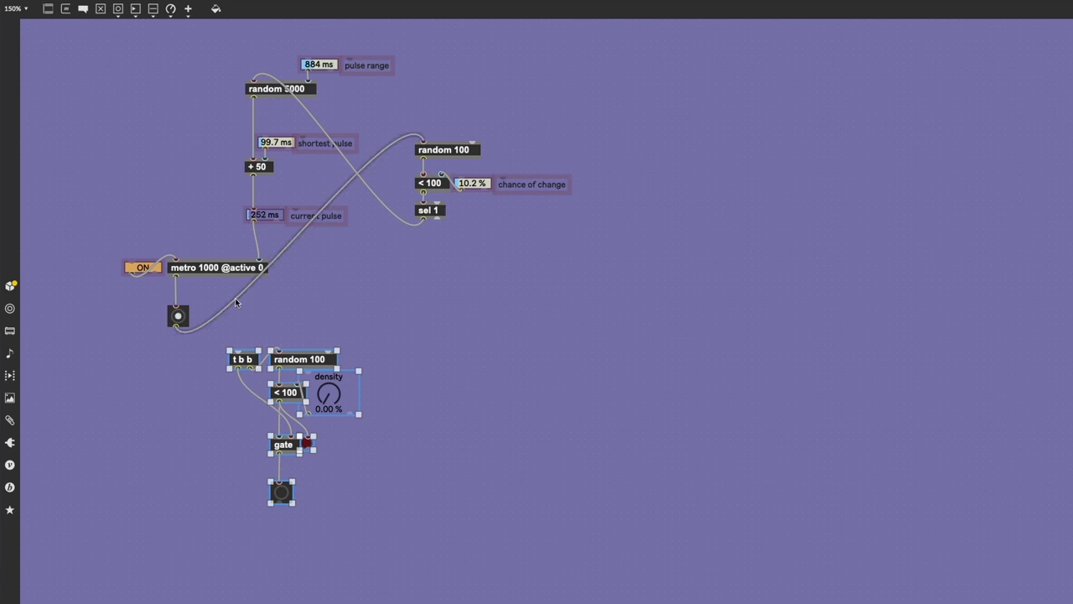
- Connect the pulse bang to the t b b trigger and raise the density dial to about 54%
left_click(353, 300)
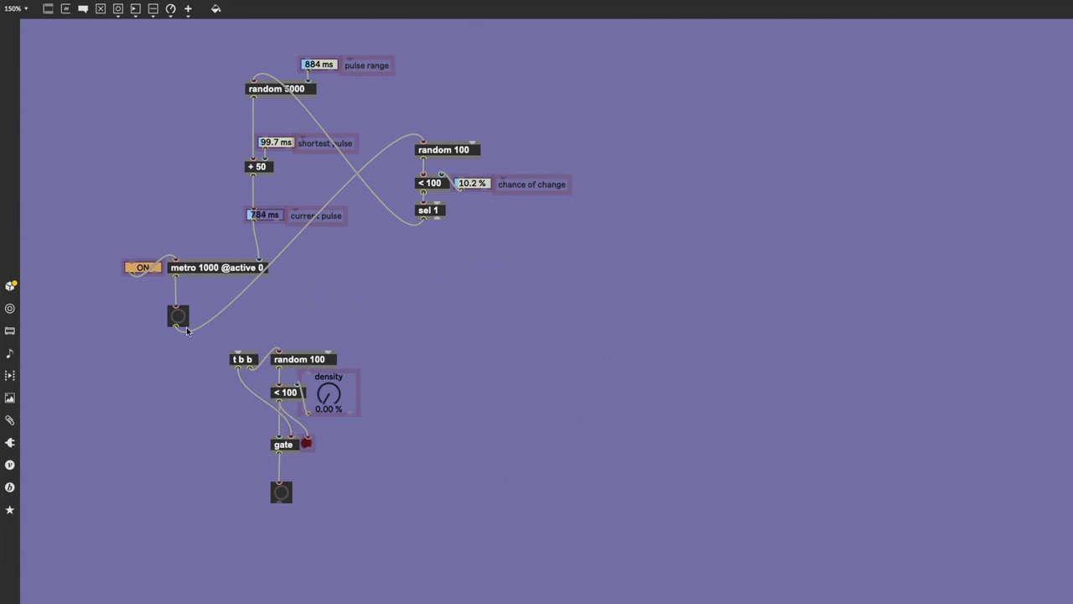
left_click_drag(177, 329, 236, 348)
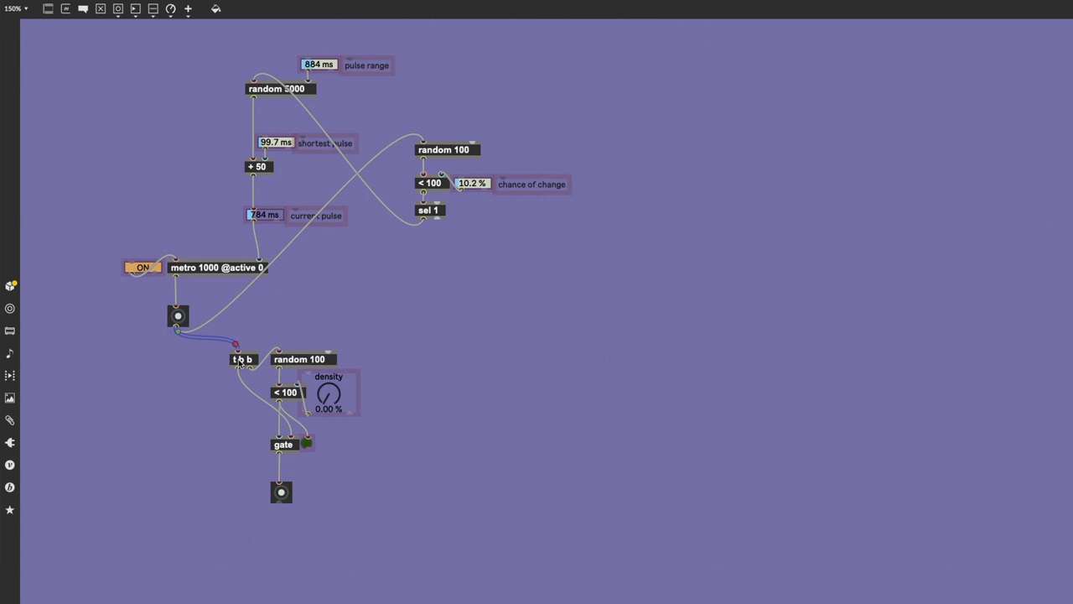
mouse_move(301, 362)
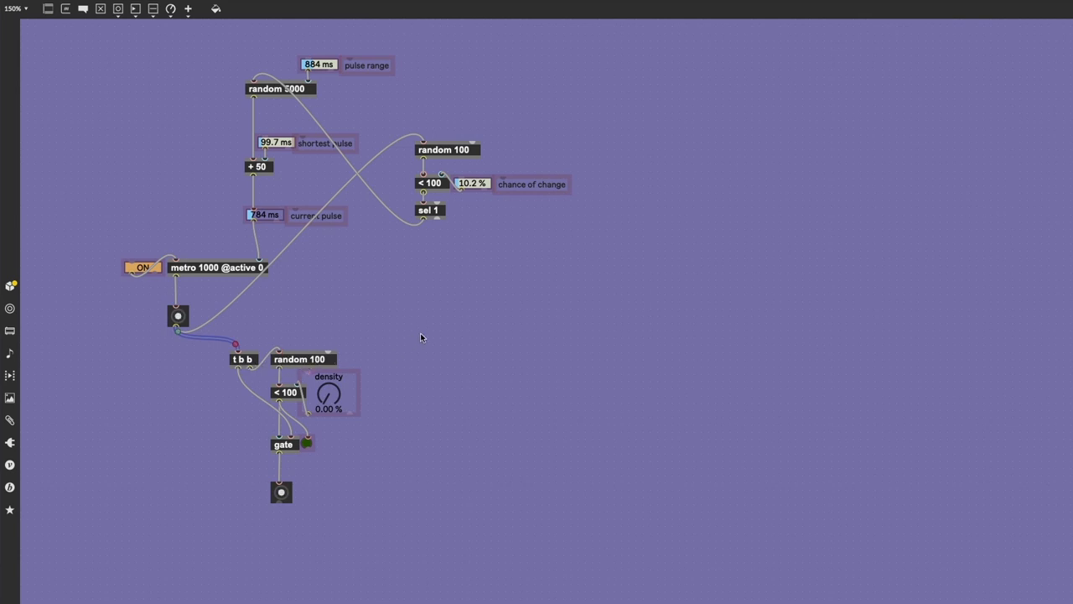
left_click_drag(328, 394, 328, 378)
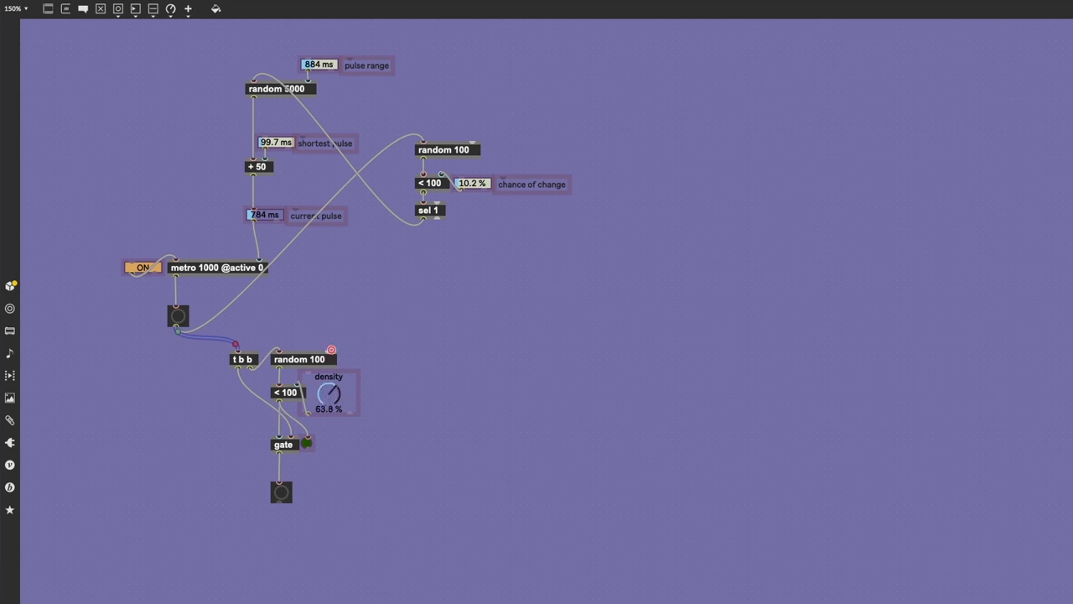
left_click_drag(329, 394, 335, 387)
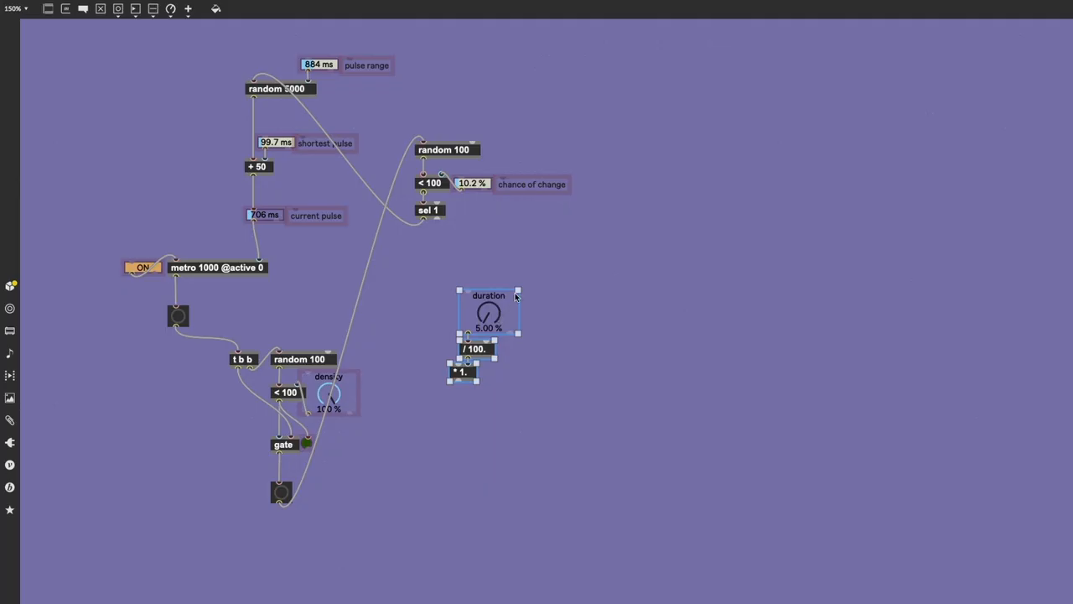
- Deselect the newly added duration live.dial and its / 100. and * 1. objects
left_click(569, 283)
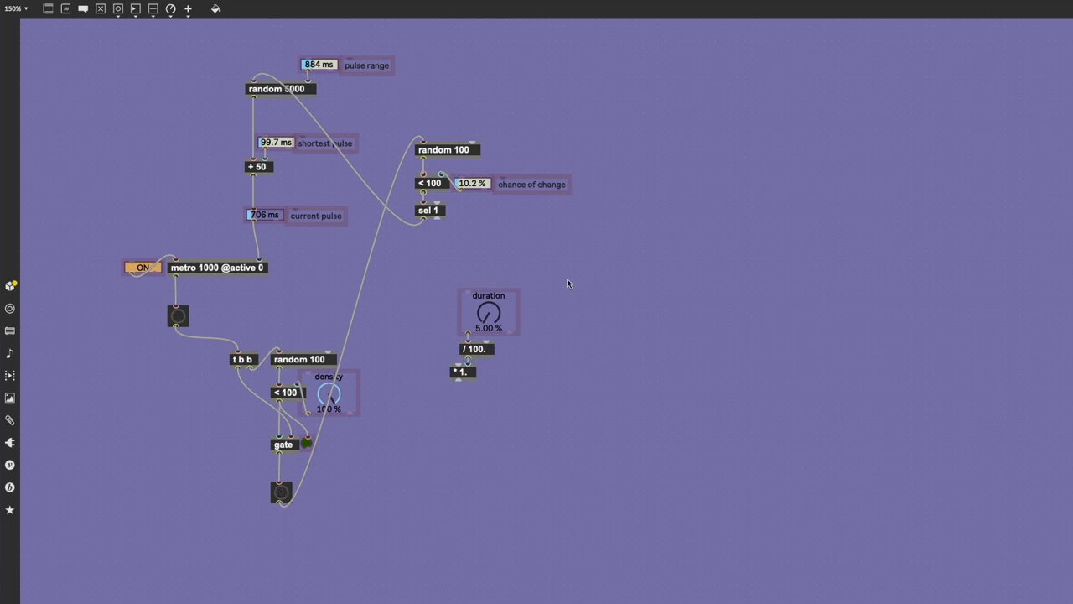